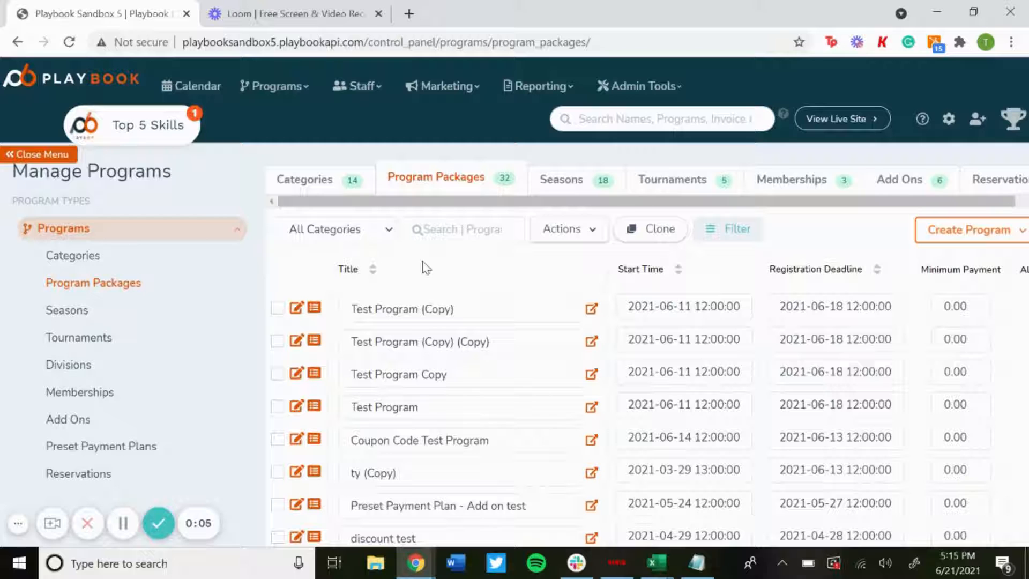
mouse_move(631, 89)
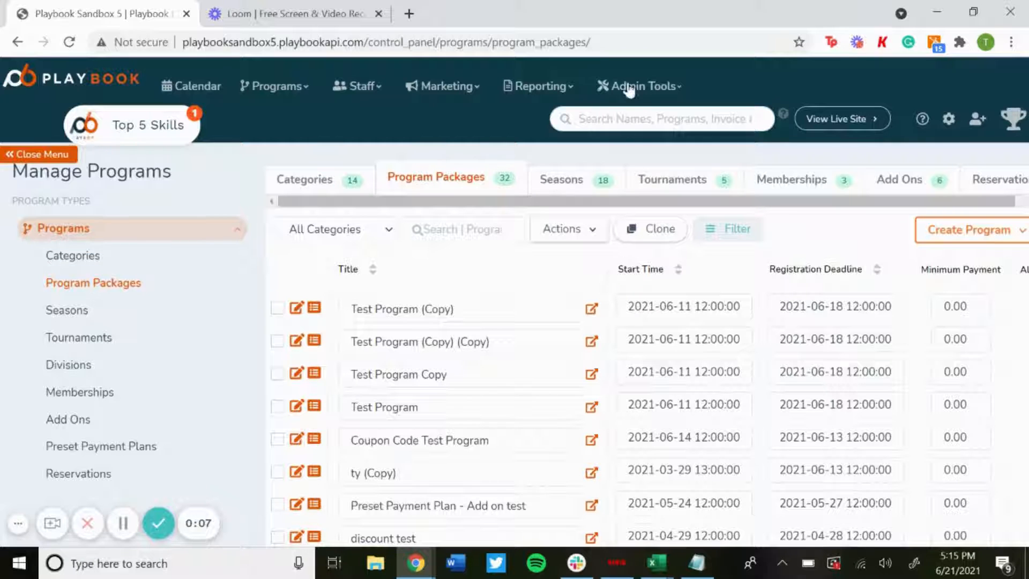
- Navigate via Admin Tools to the Season Automation Game Reminders page
click(639, 86)
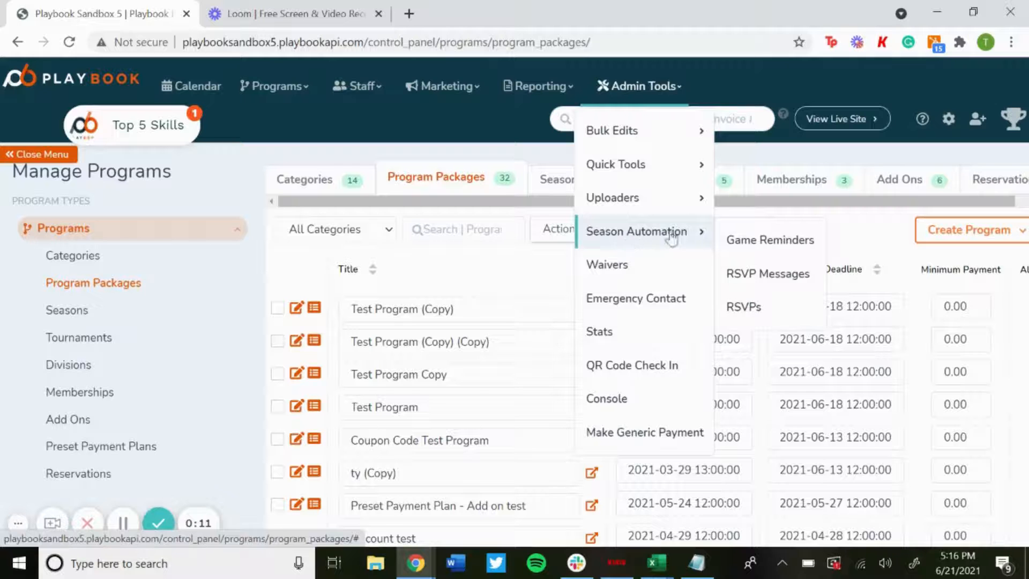
click(769, 239)
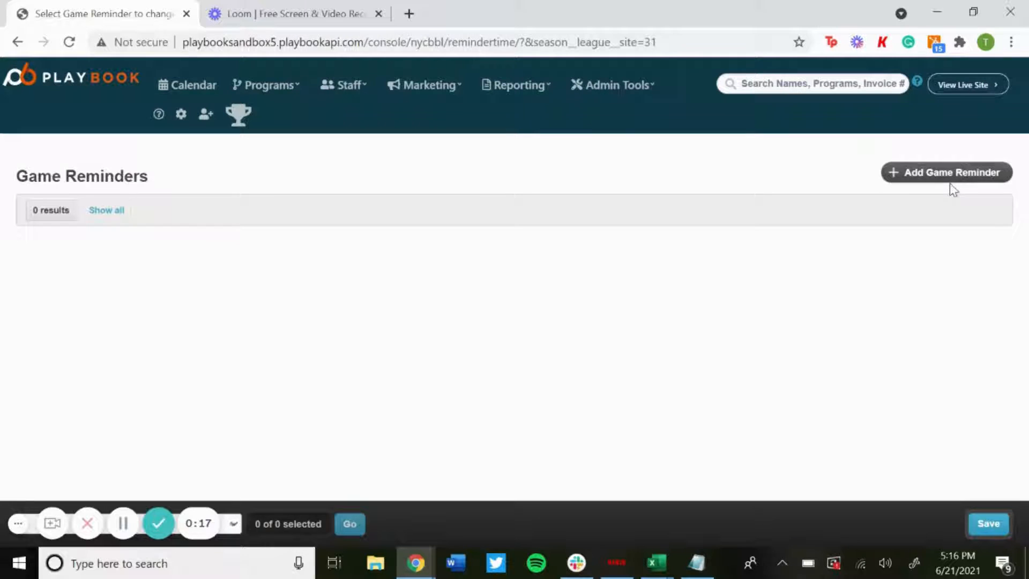
- Add a new game reminder and enter 1168 in its Season field
click(947, 172)
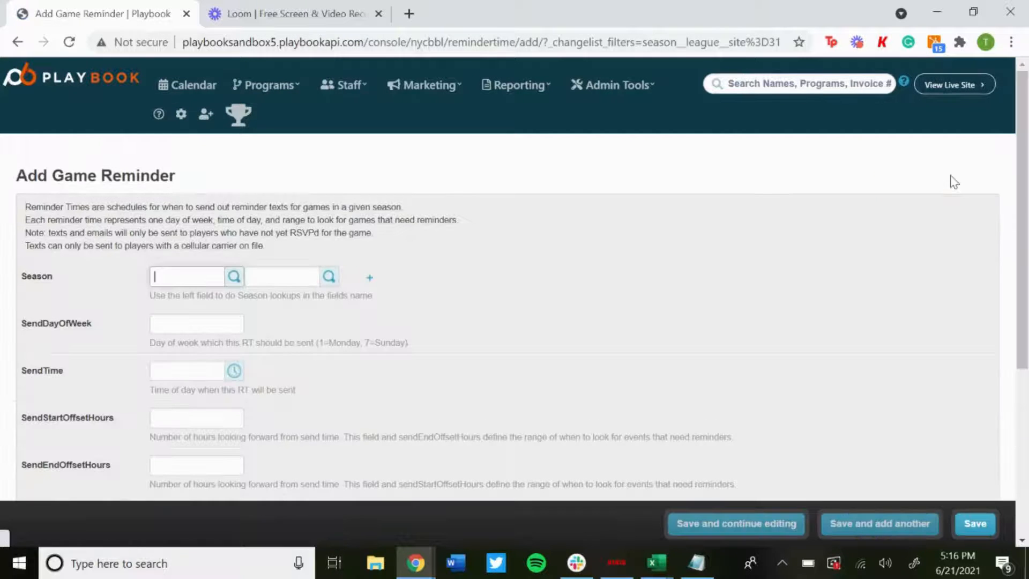
scroll(down, 3)
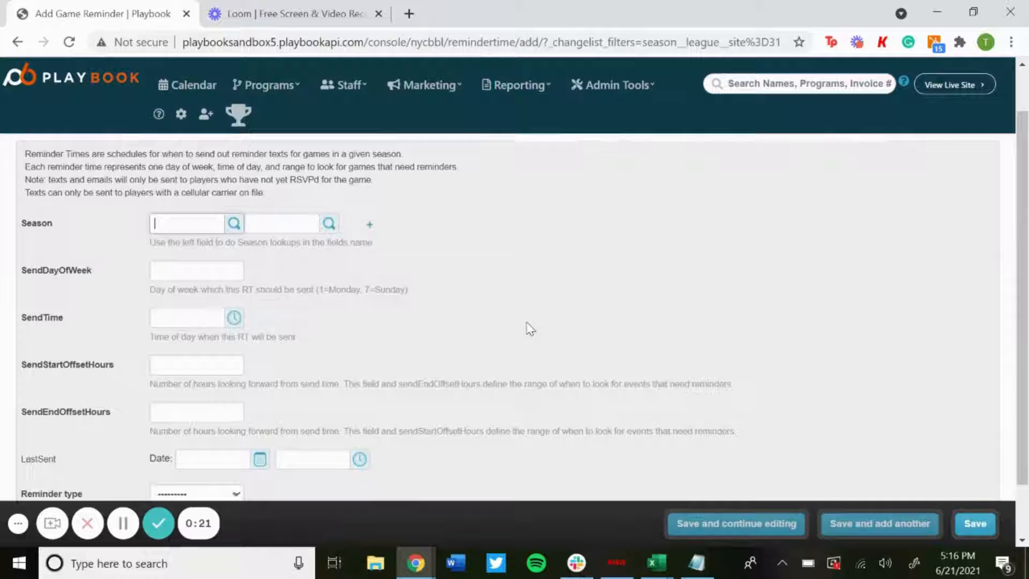
mouse_move(287, 267)
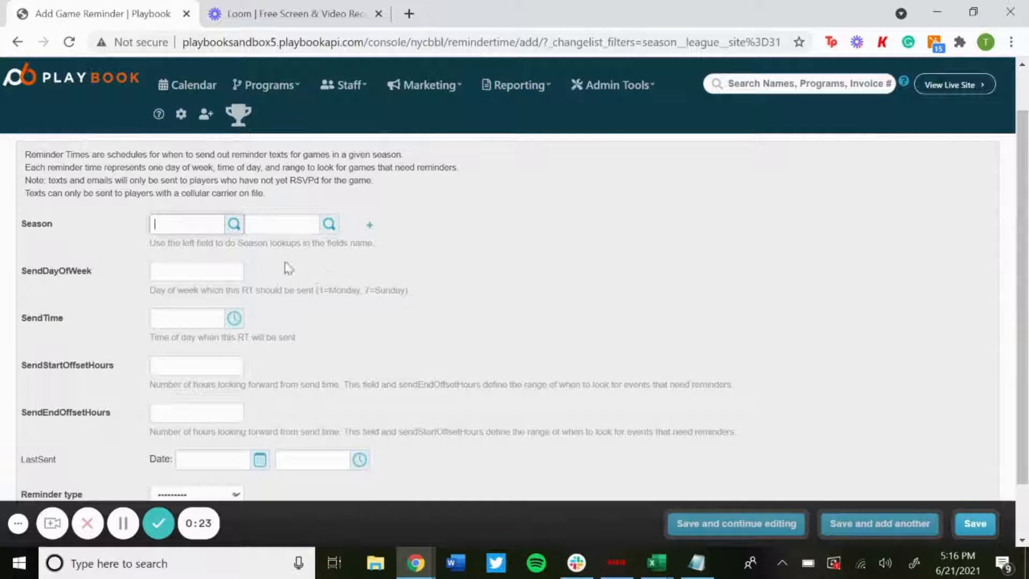
click(233, 224)
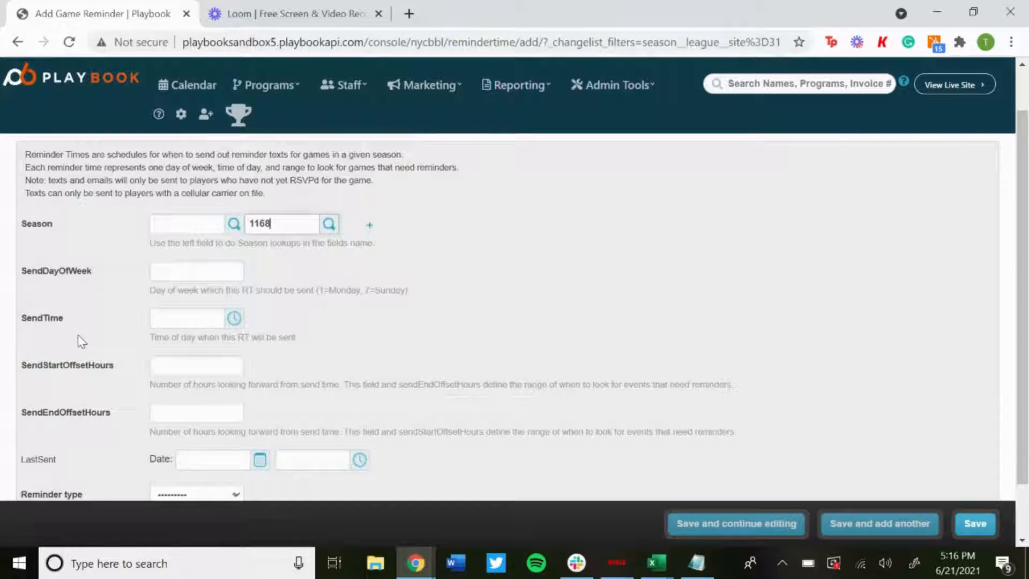
scroll(down, 3)
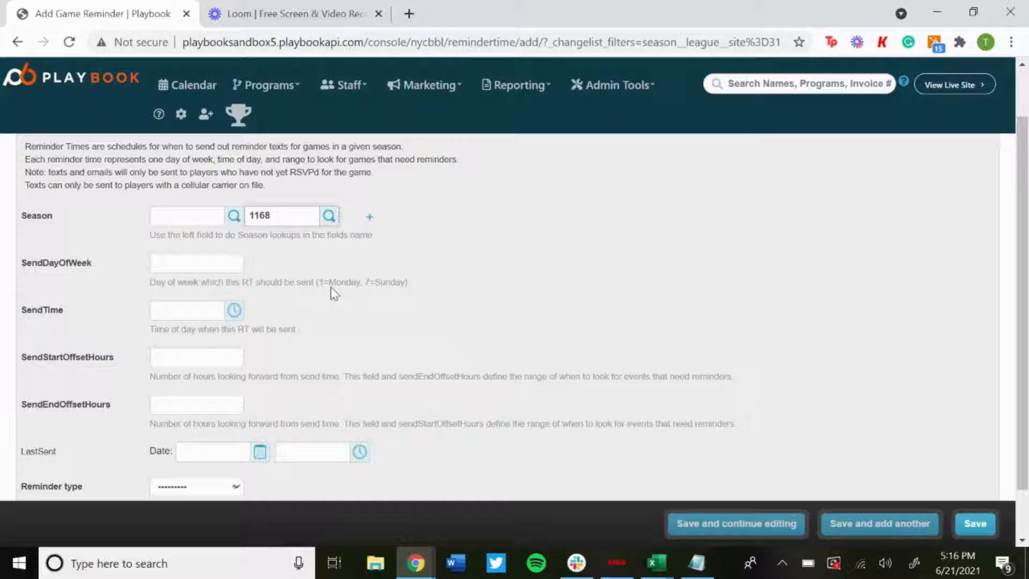
mouse_move(395, 285)
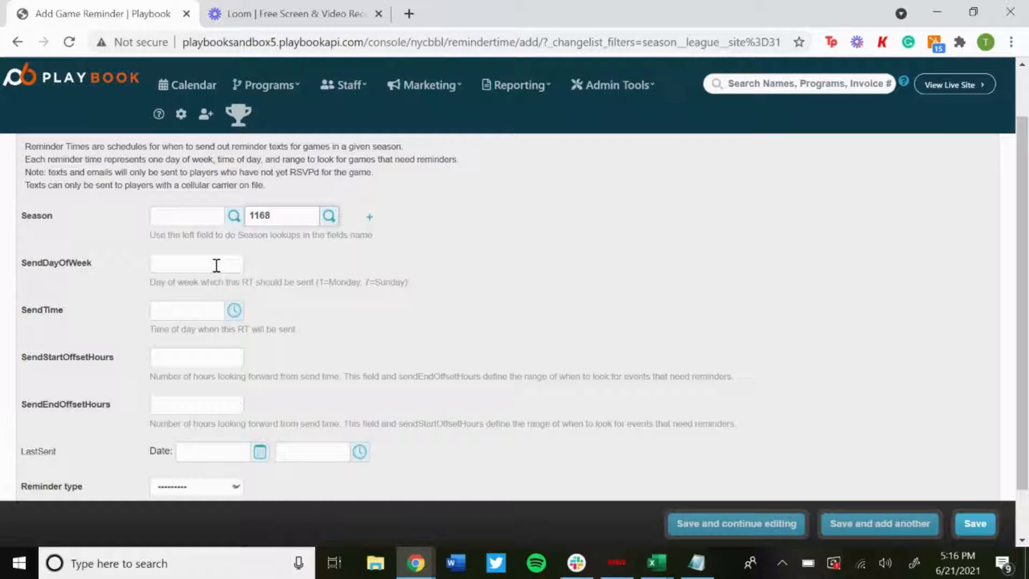
- Set SendDayOfWeek to 1 (Monday) and pick 12:00 as the send time
click(195, 264)
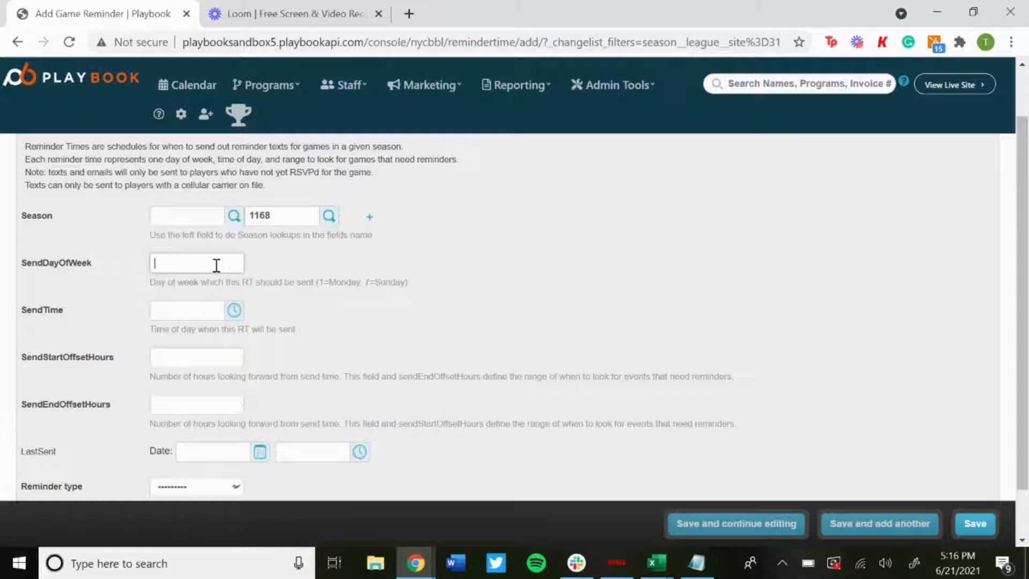
text(1)
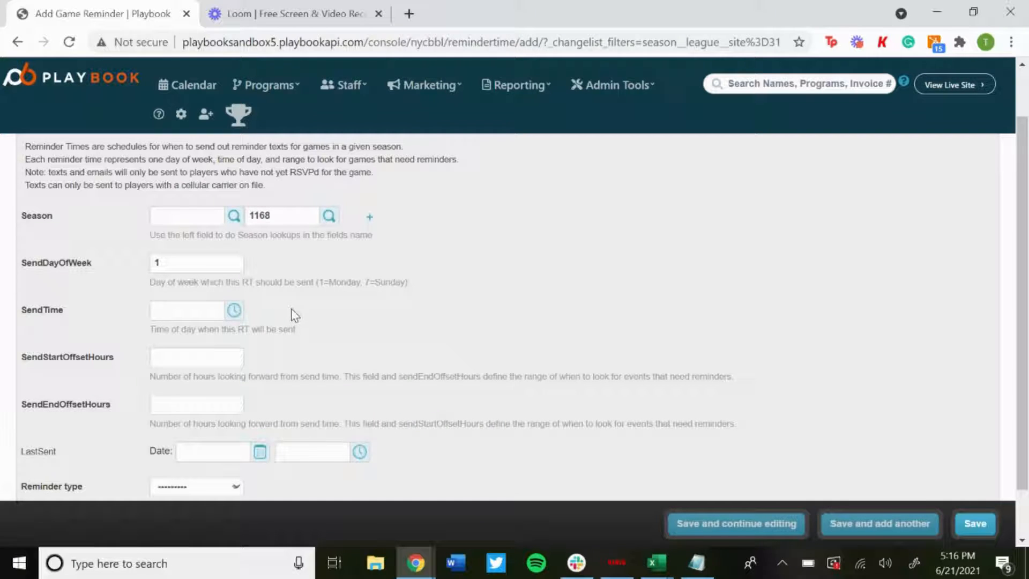
mouse_move(206, 340)
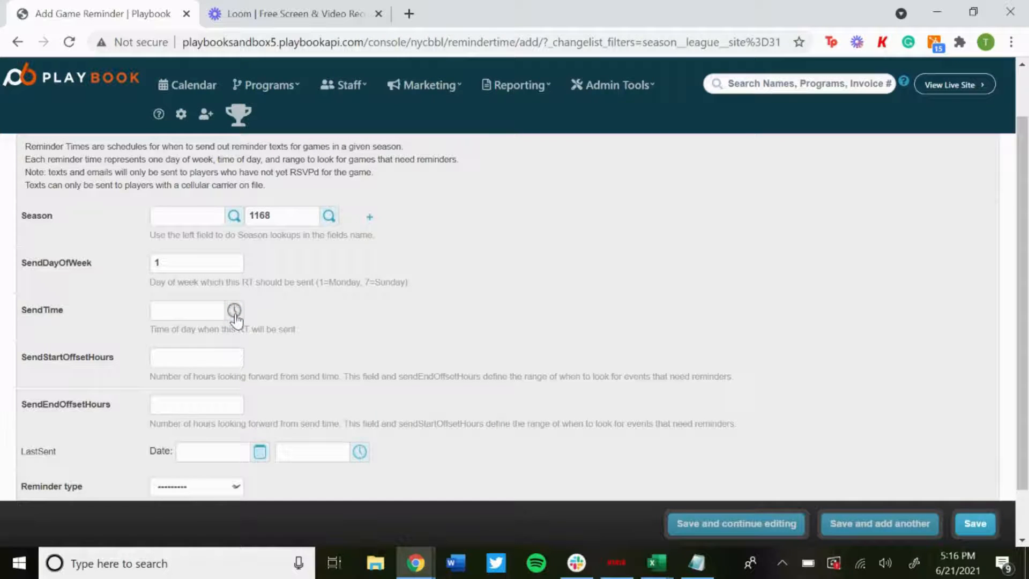
click(233, 310)
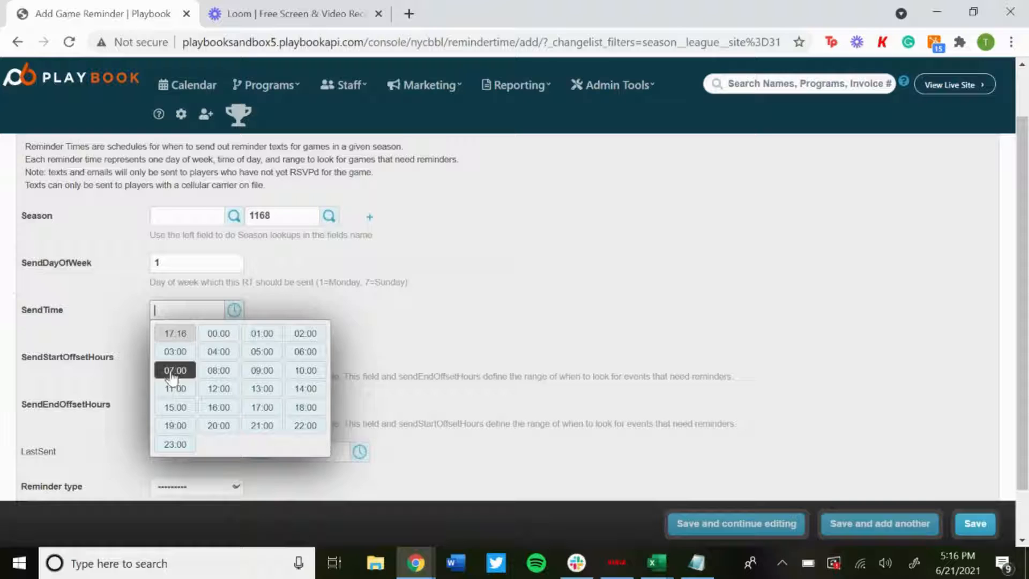
mouse_move(274, 416)
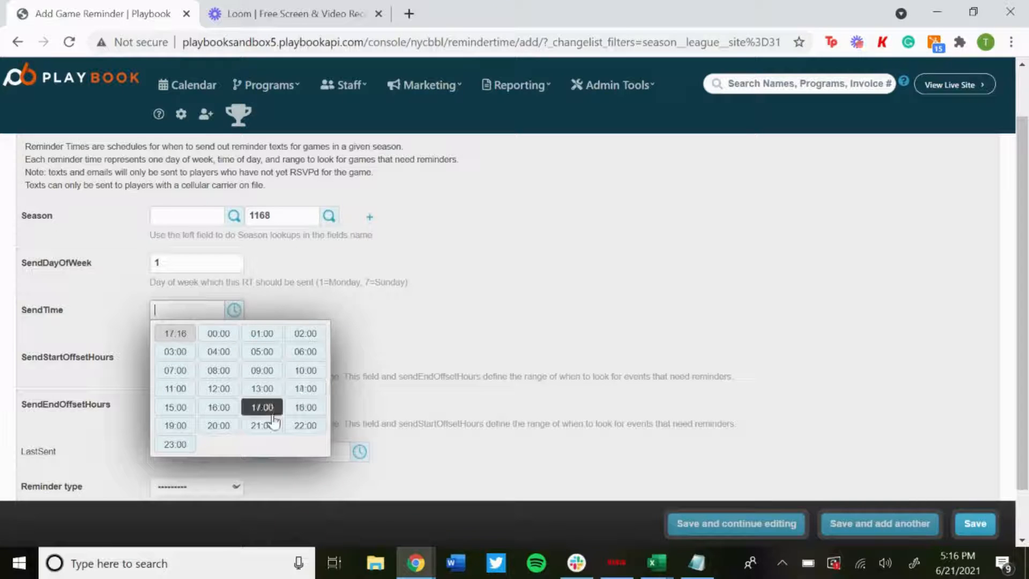
click(218, 388)
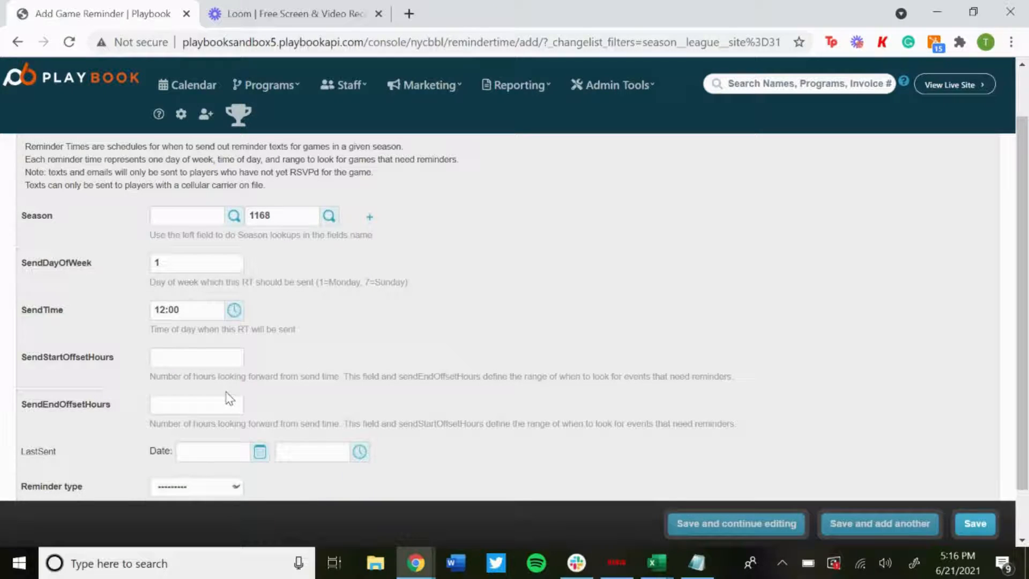
scroll(down, 3)
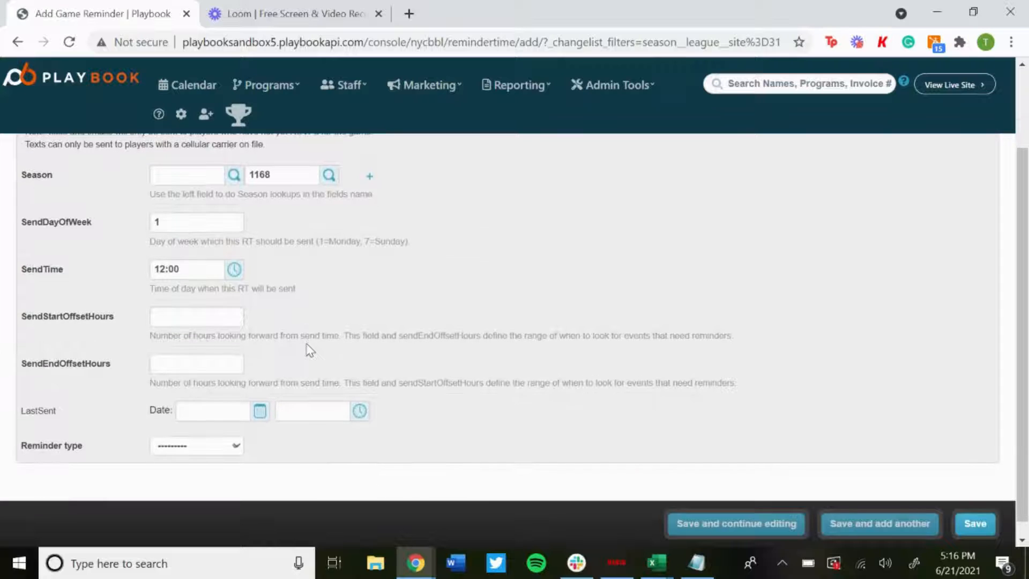
mouse_move(56, 379)
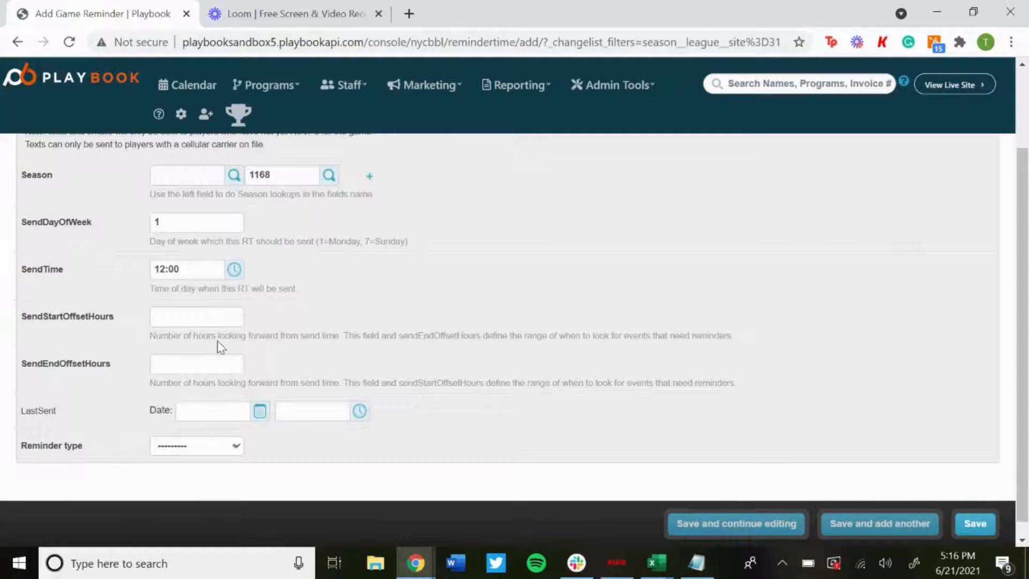
mouse_move(327, 330)
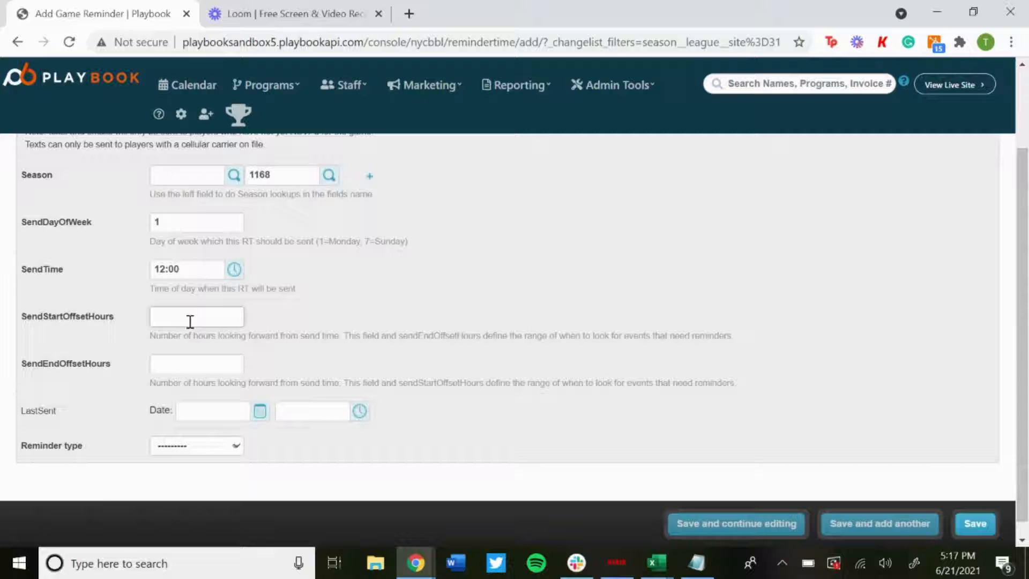
- Enter 24 as SendStartOffsetHours and 72 as SendEndOffsetHours
text(24)
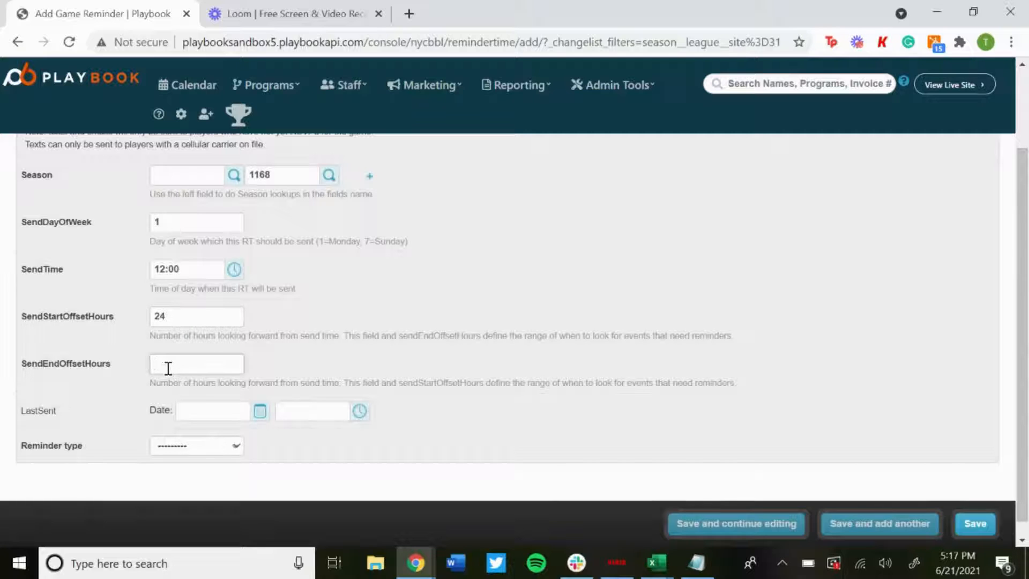
text(72)
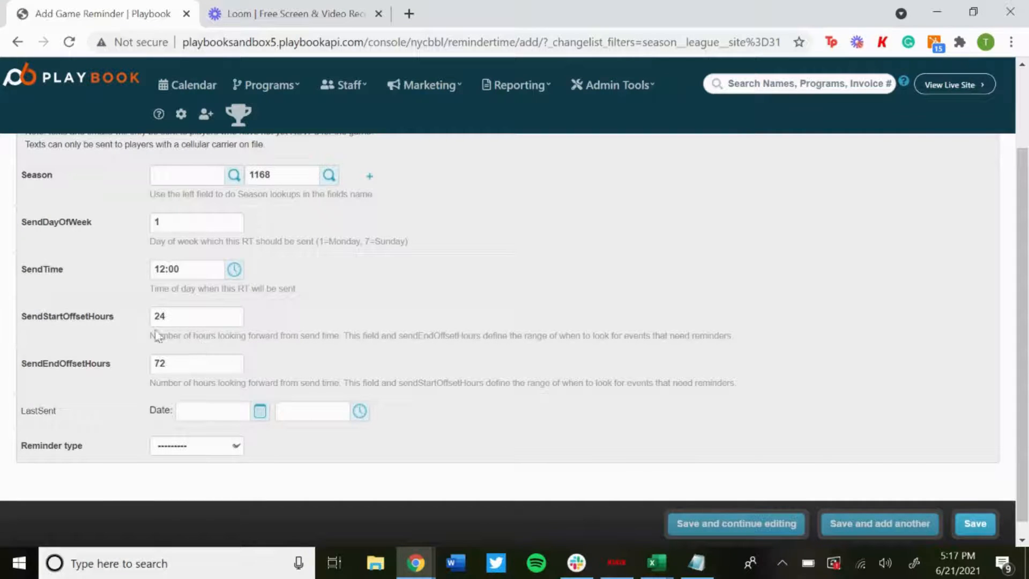
mouse_move(142, 343)
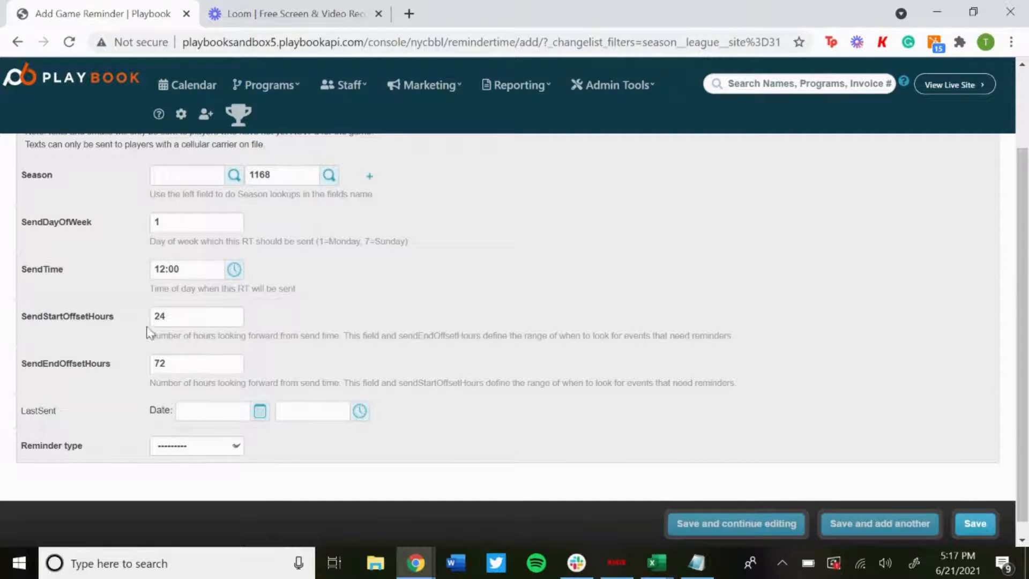
mouse_move(209, 332)
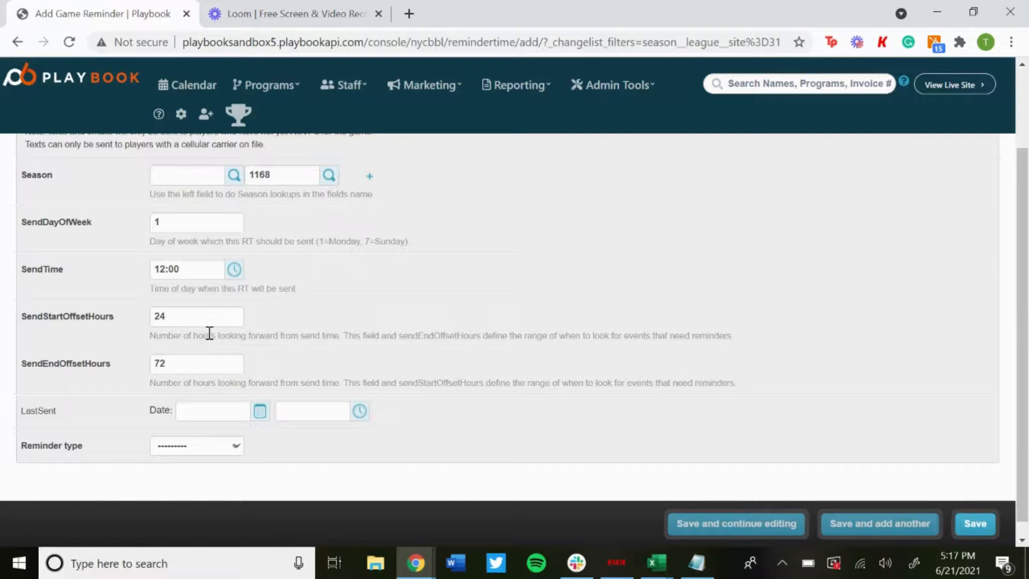
mouse_move(191, 352)
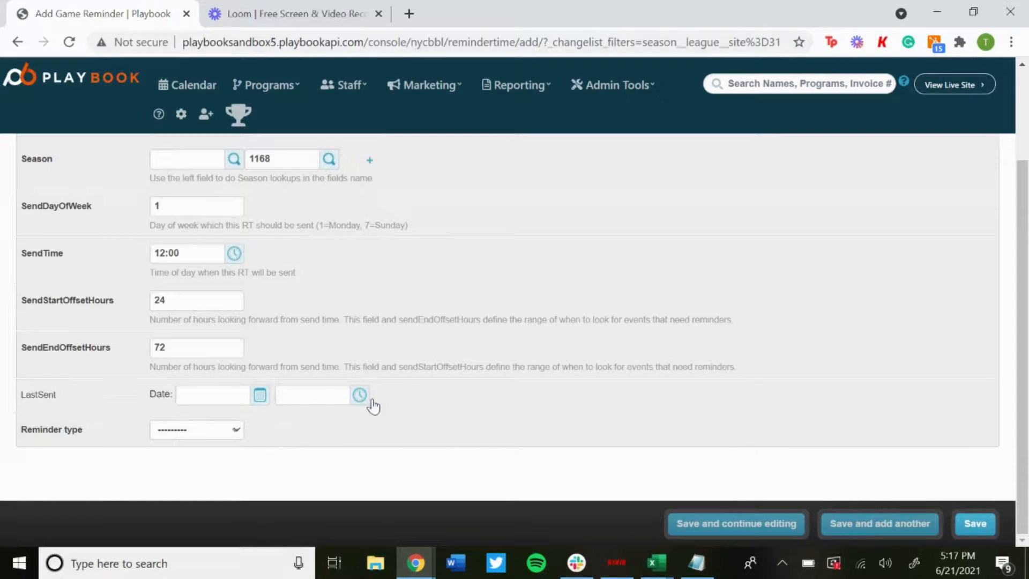
- Choose EMAIL as the reminder type and save the new reminder
click(197, 429)
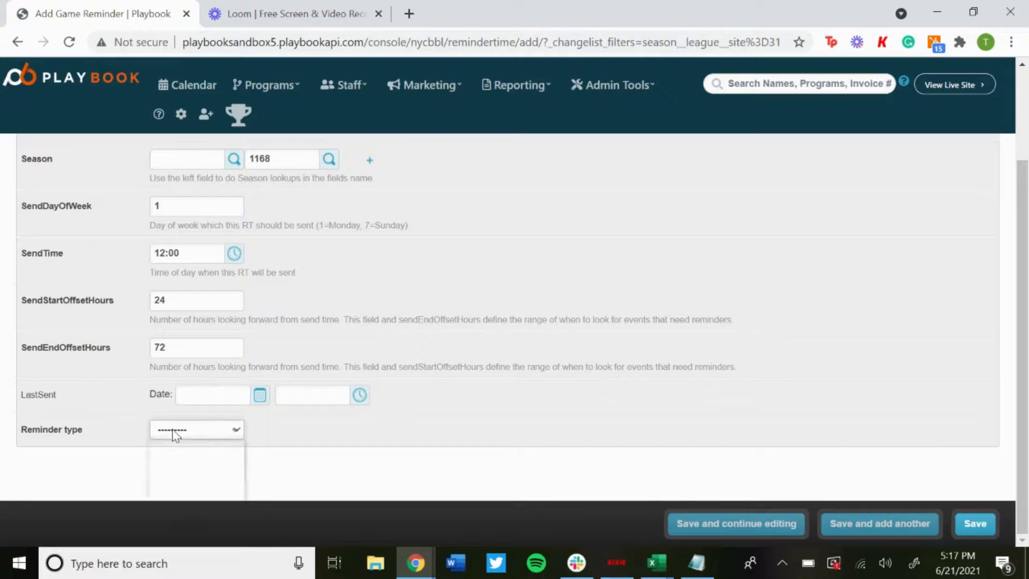
click(197, 429)
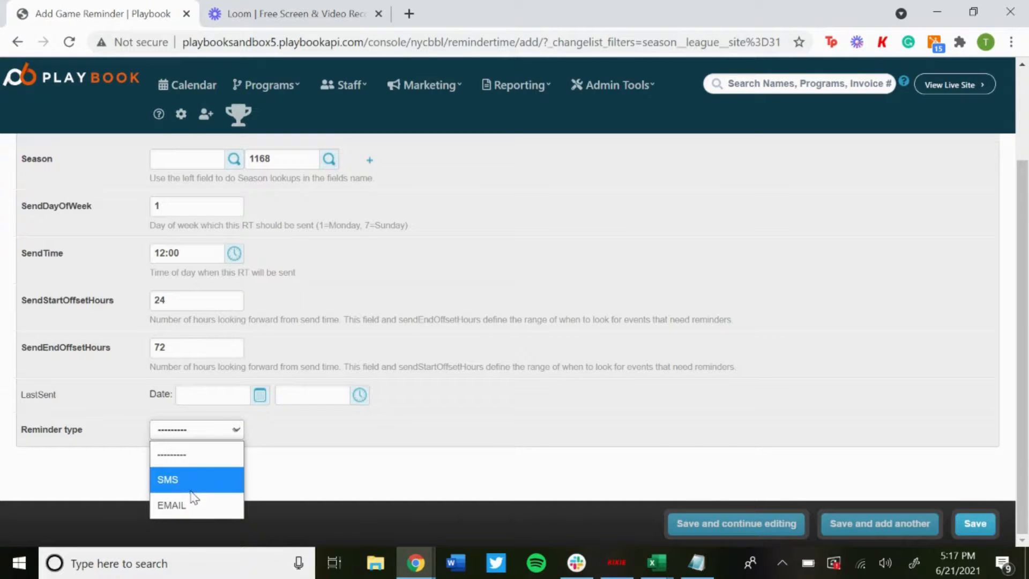
mouse_move(177, 506)
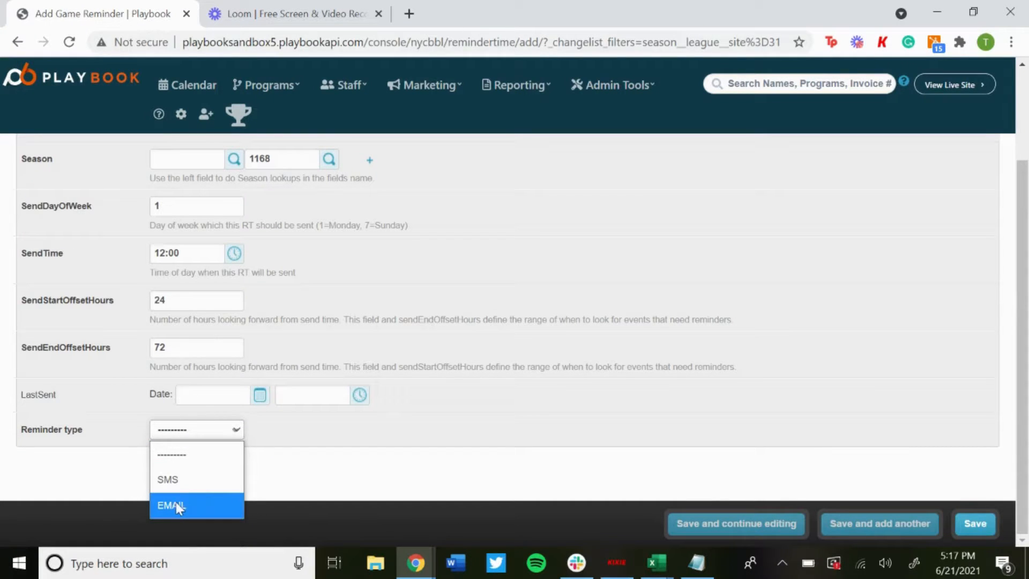
click(171, 505)
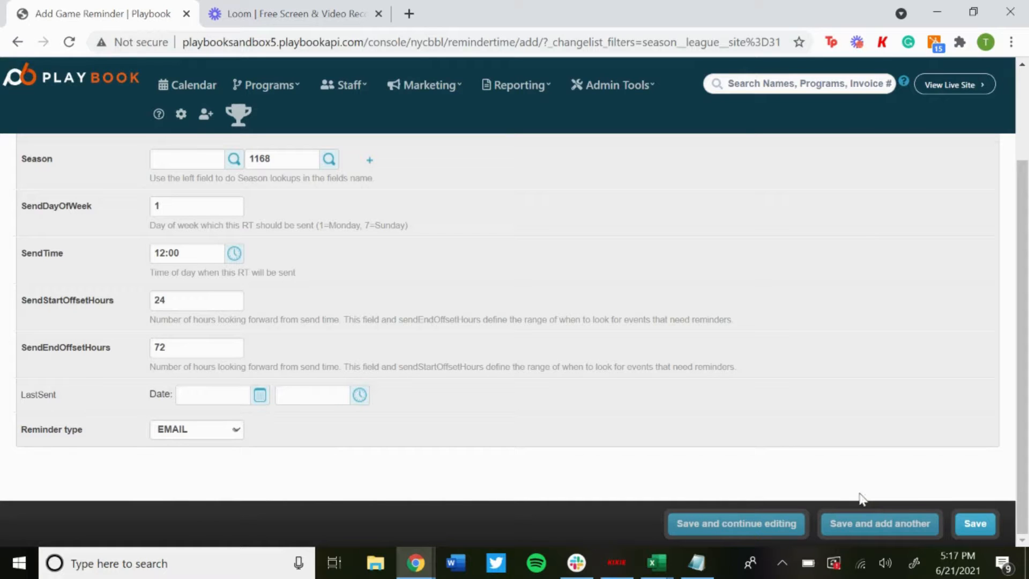
click(974, 523)
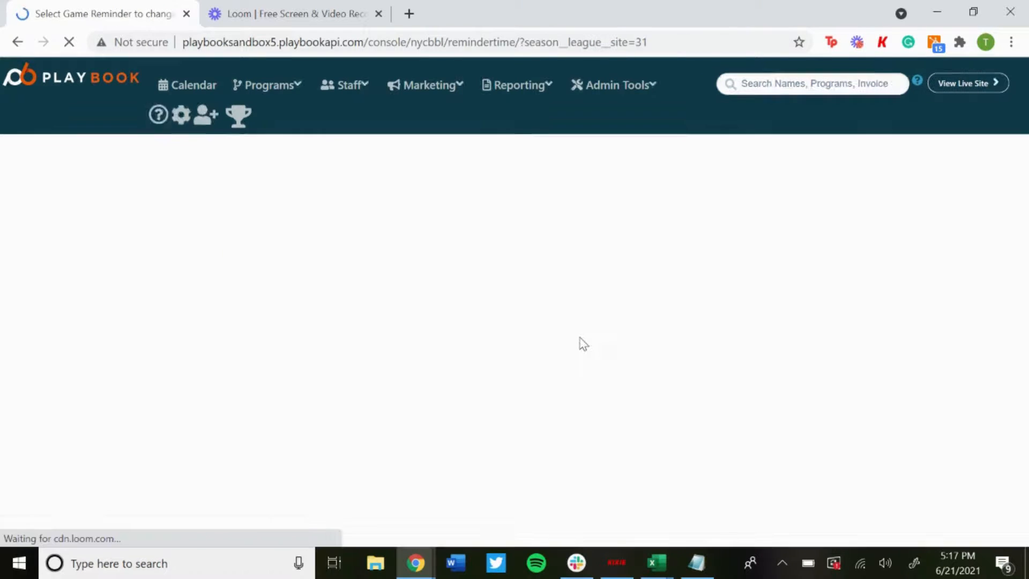